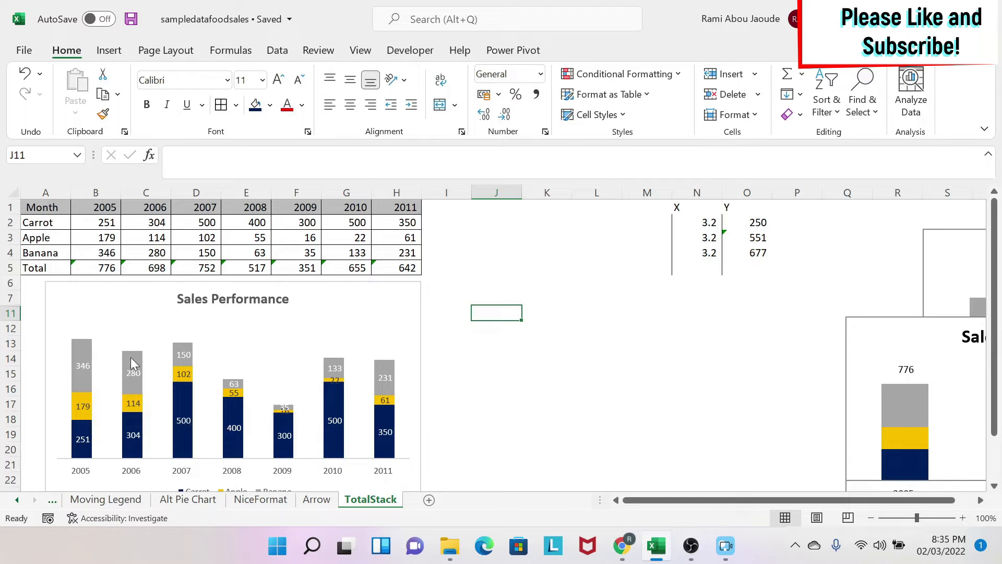
mouse_move(132, 364)
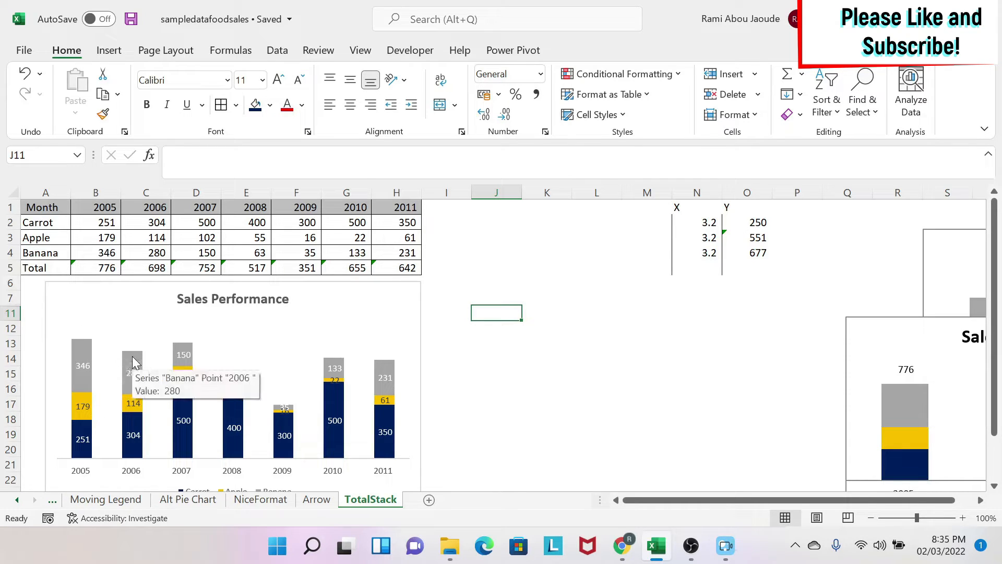
mouse_move(457, 360)
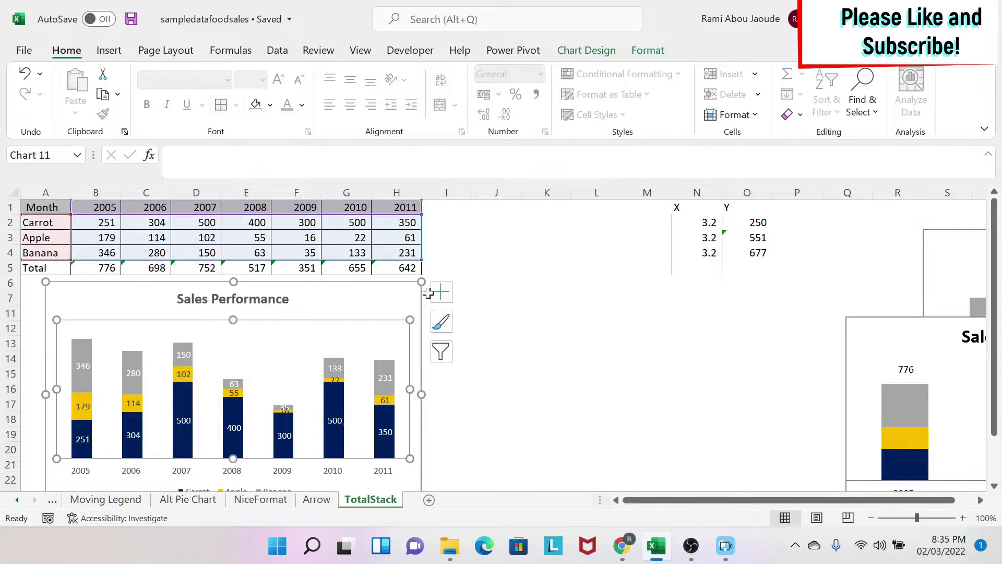
- Select the Sales Performance stacked column chart on the TotalStack sheet
left_click(440, 292)
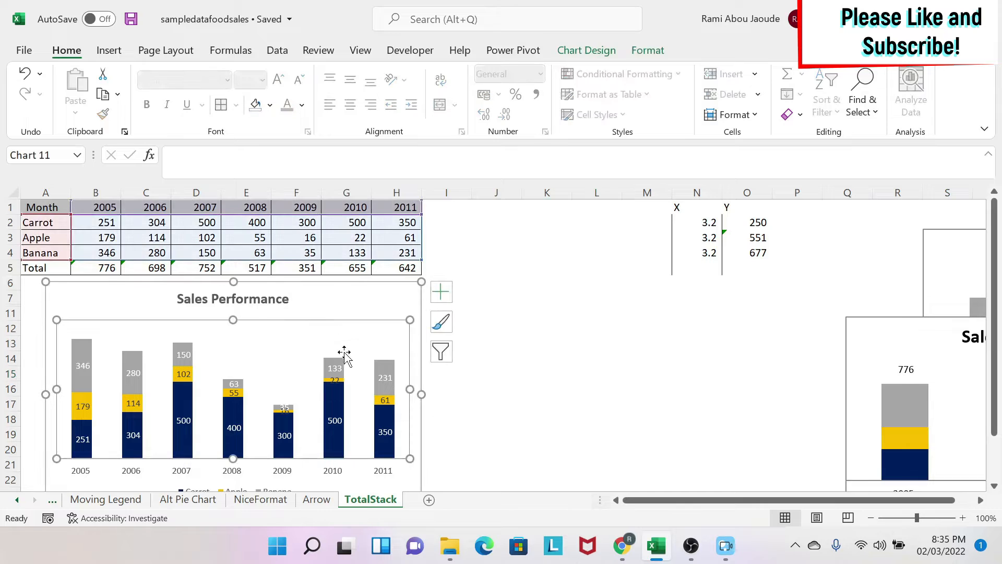
mouse_move(273, 349)
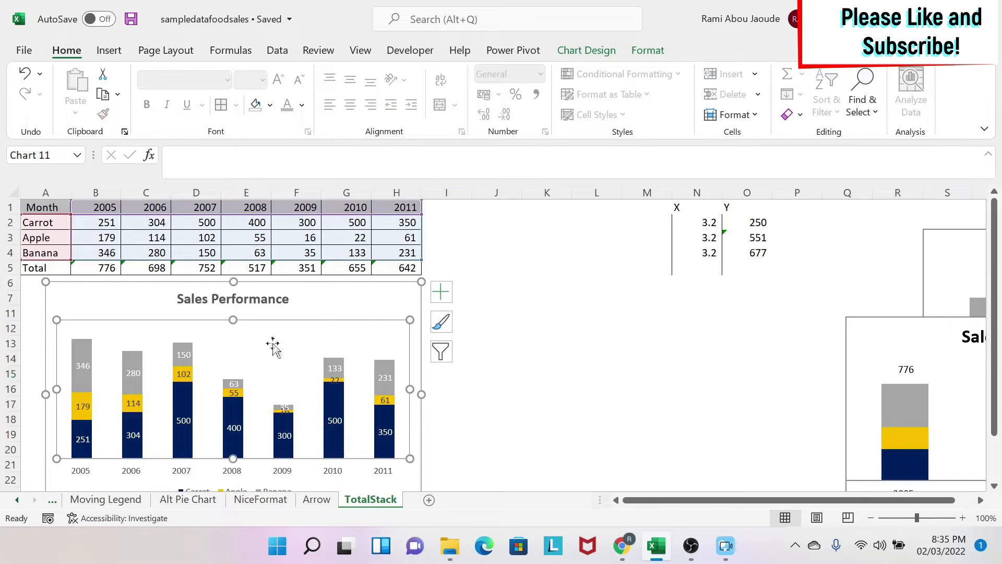
- Add series lines joining the stacked column segments via Add Chart Element > Lines
left_click(585, 50)
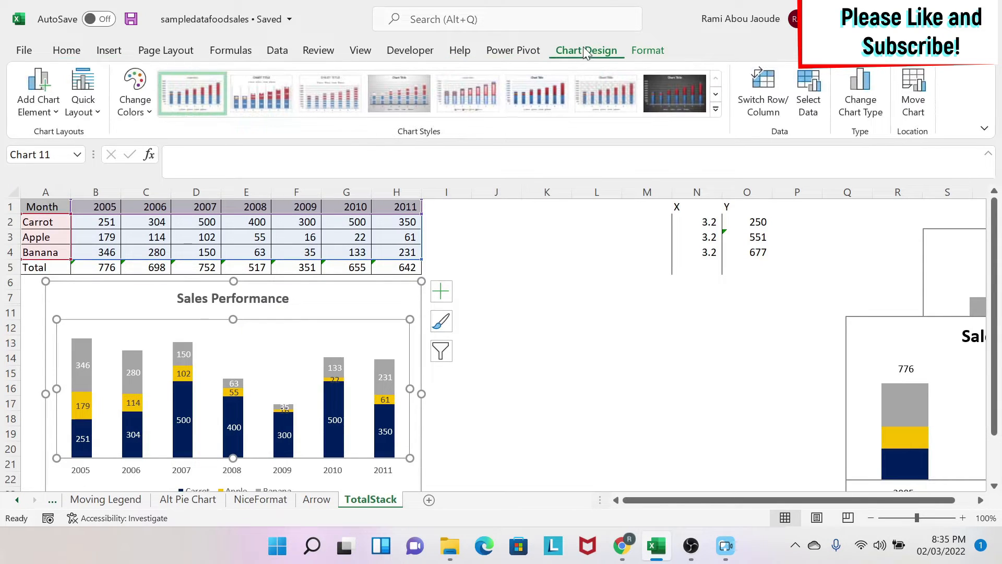
left_click(37, 90)
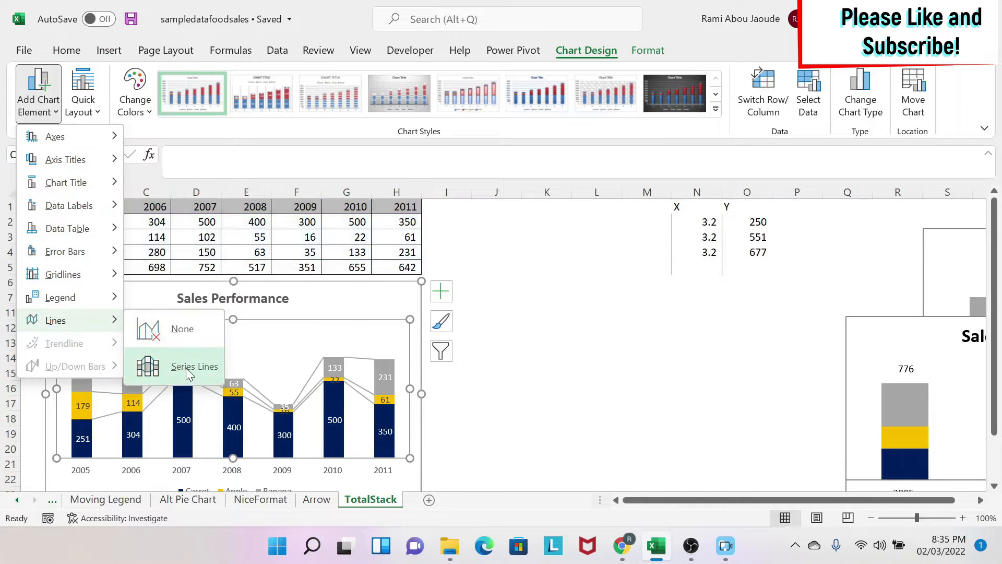
left_click(194, 366)
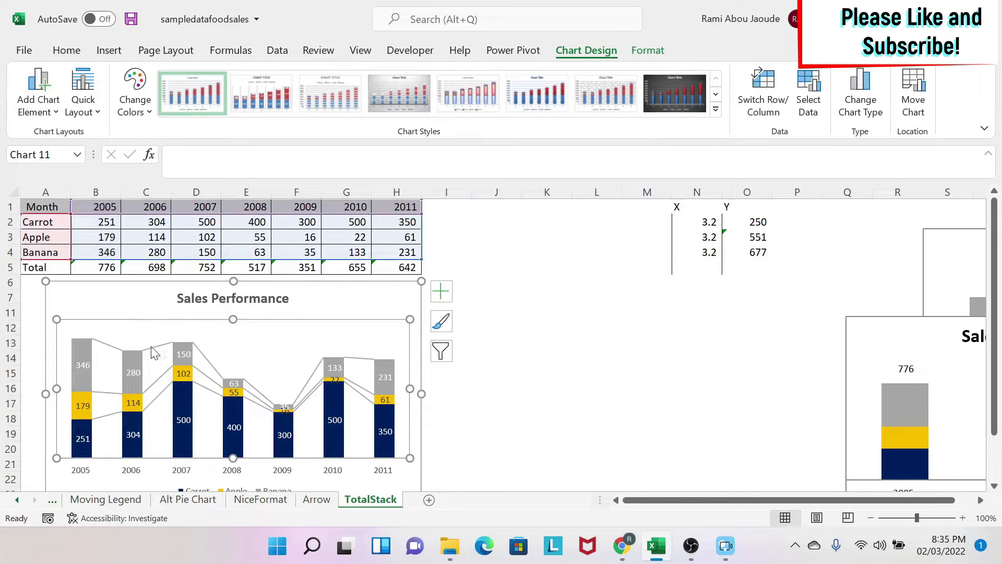
- Format the series lines with a dashed dash type
right_click(154, 351)
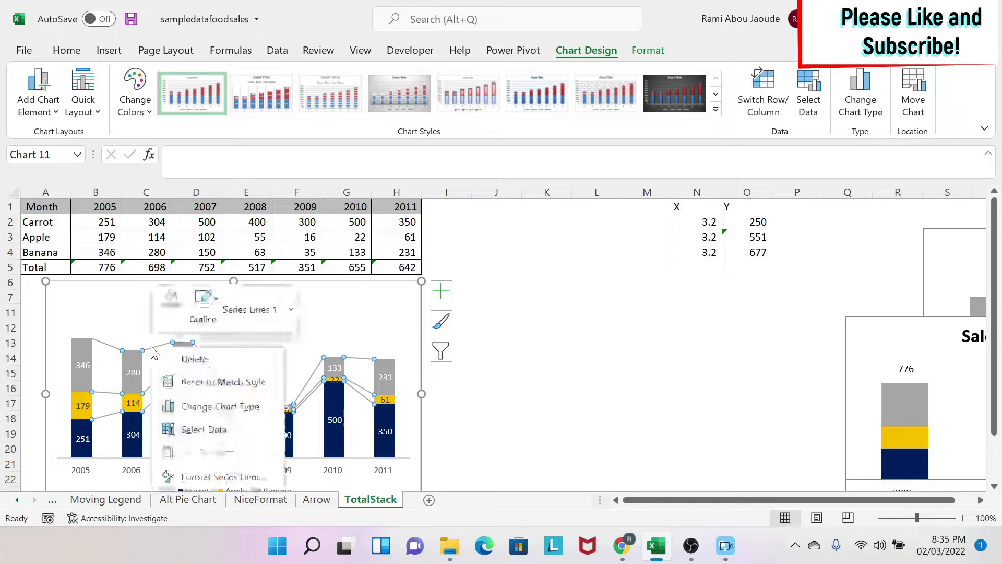
left_click(220, 476)
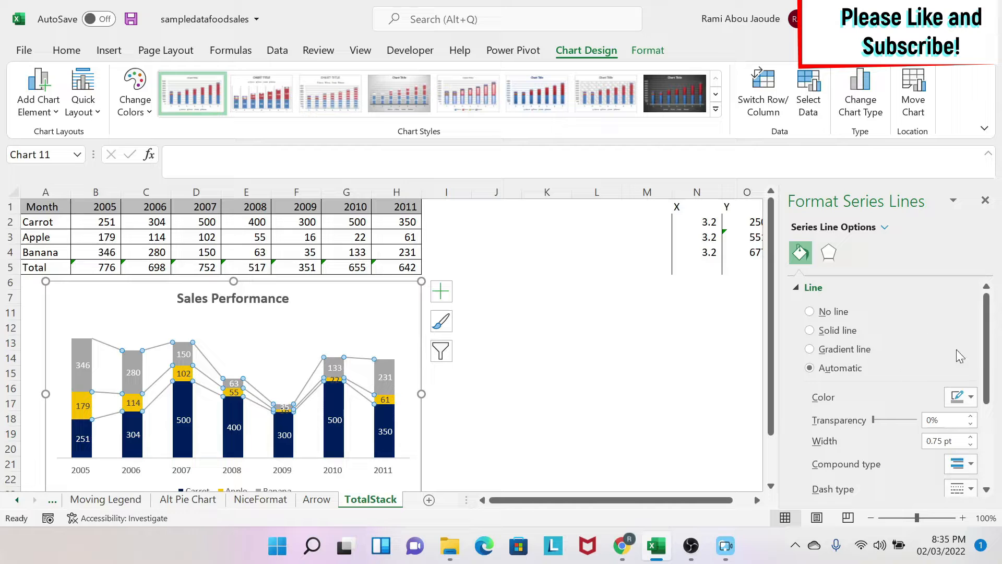
left_click(961, 489)
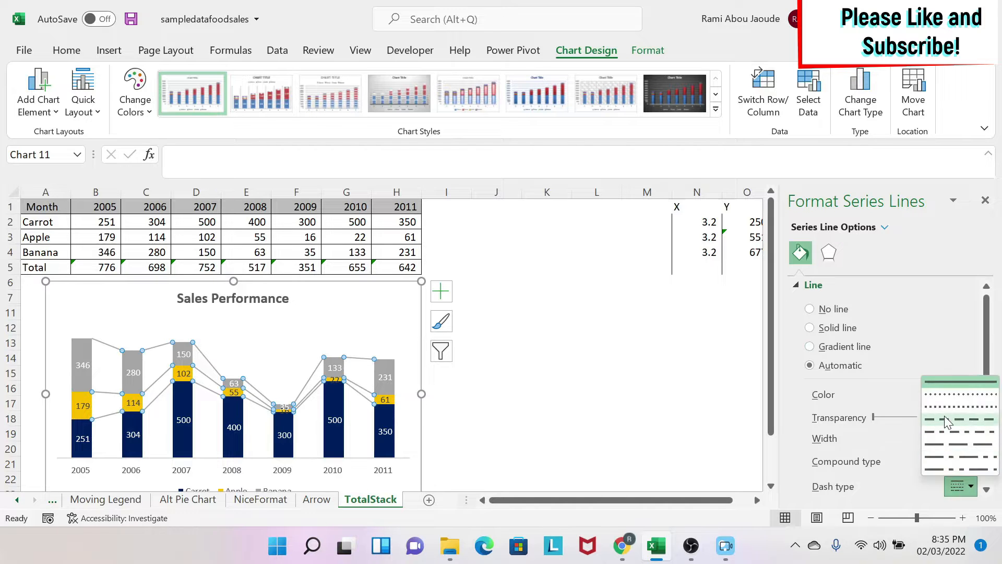
left_click(809, 327)
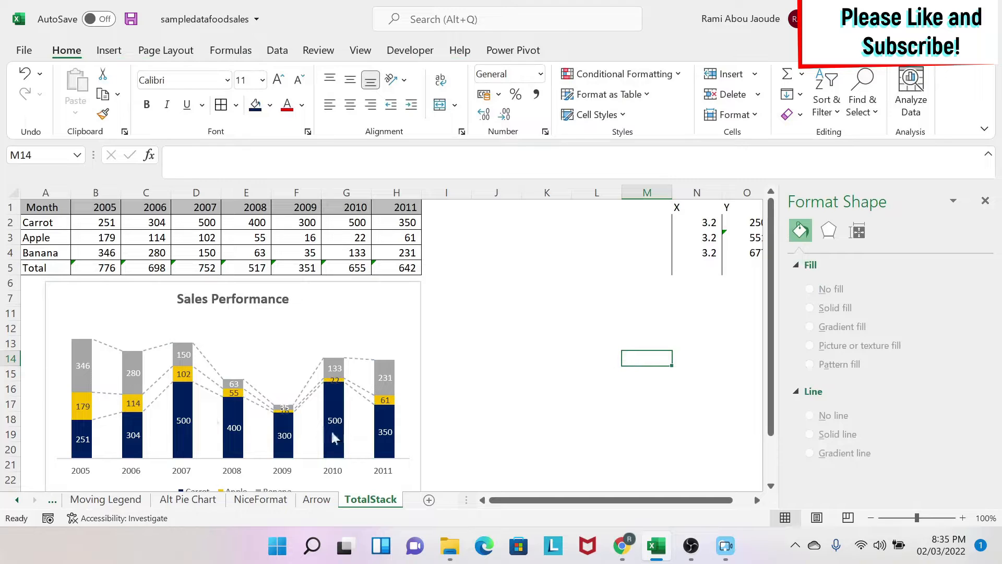
mouse_move(334, 421)
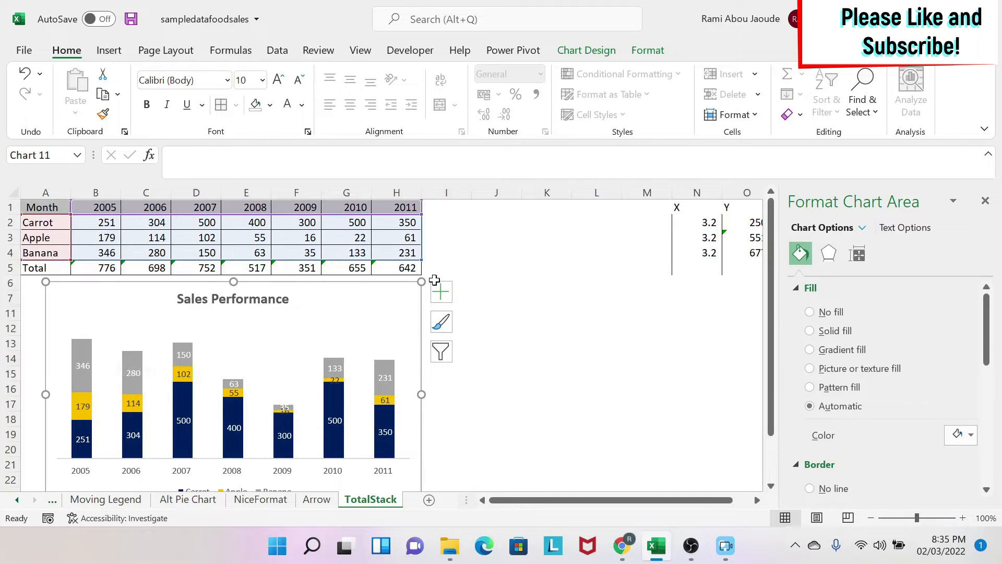
- Select the Month through Banana rows (A1:H4) of the sales table for copying
left_click_drag(42, 206, 406, 251)
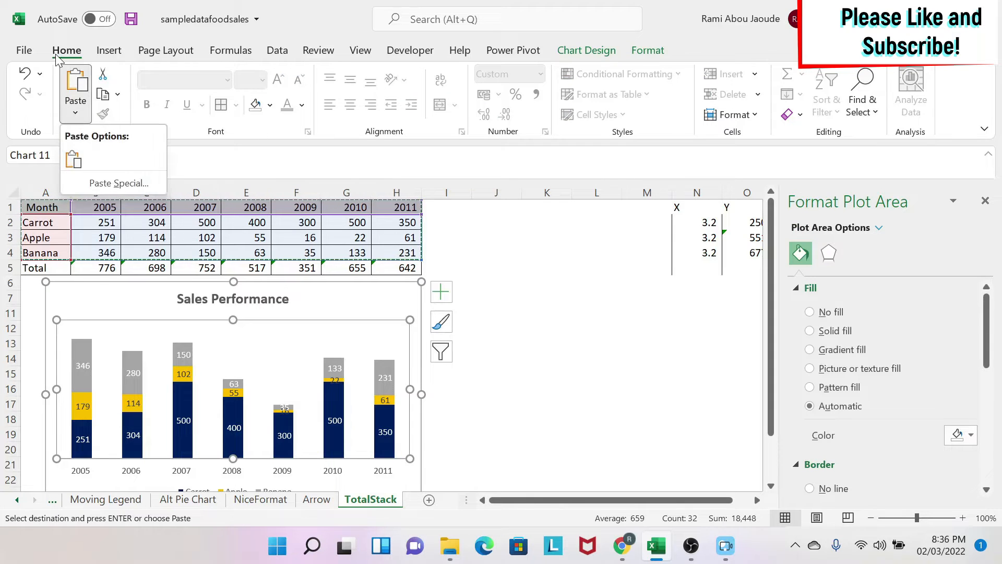
- Paste Special the rows as new series: values in rows, names in first column, categories in first row
left_click(116, 182)
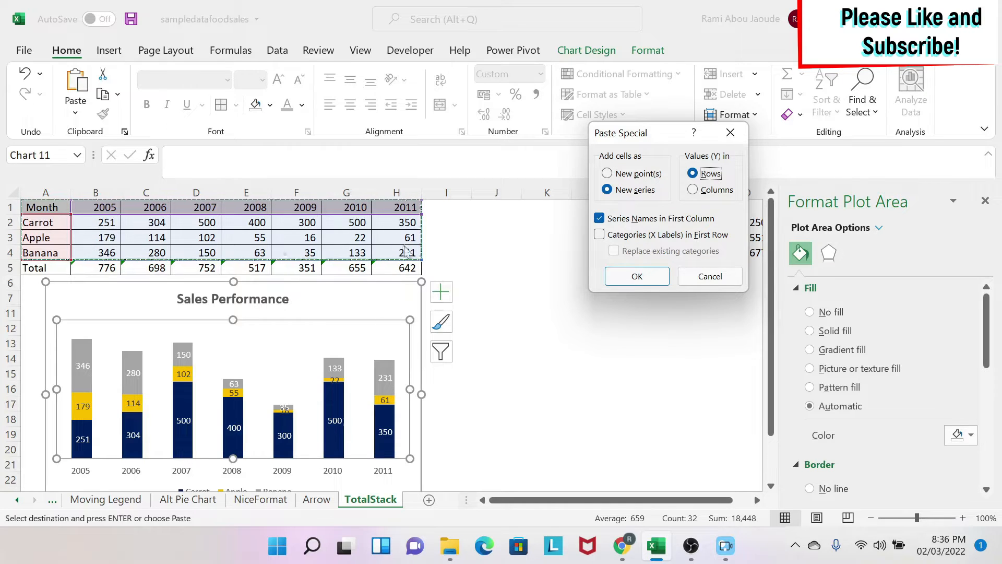
left_click(600, 218)
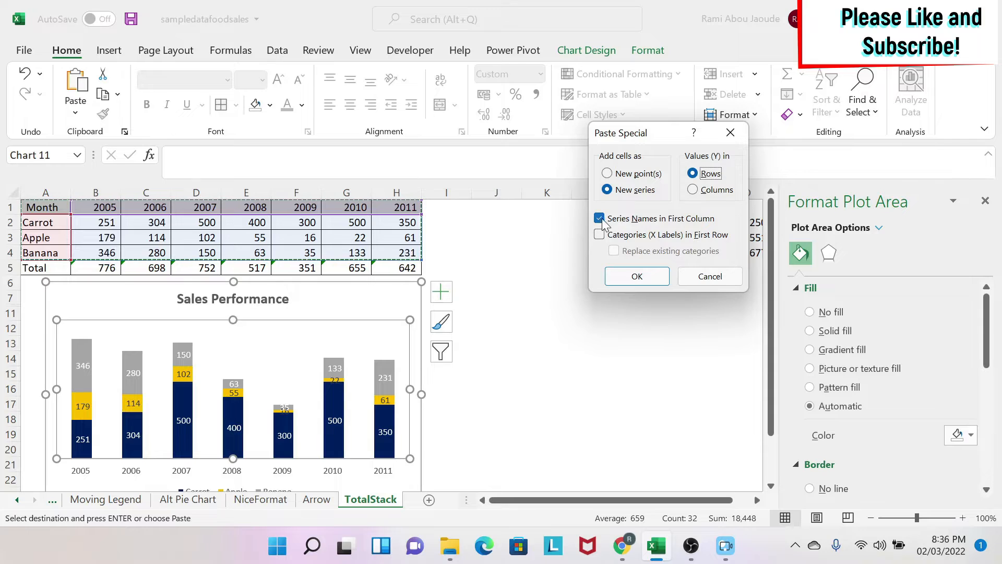
left_click(599, 219)
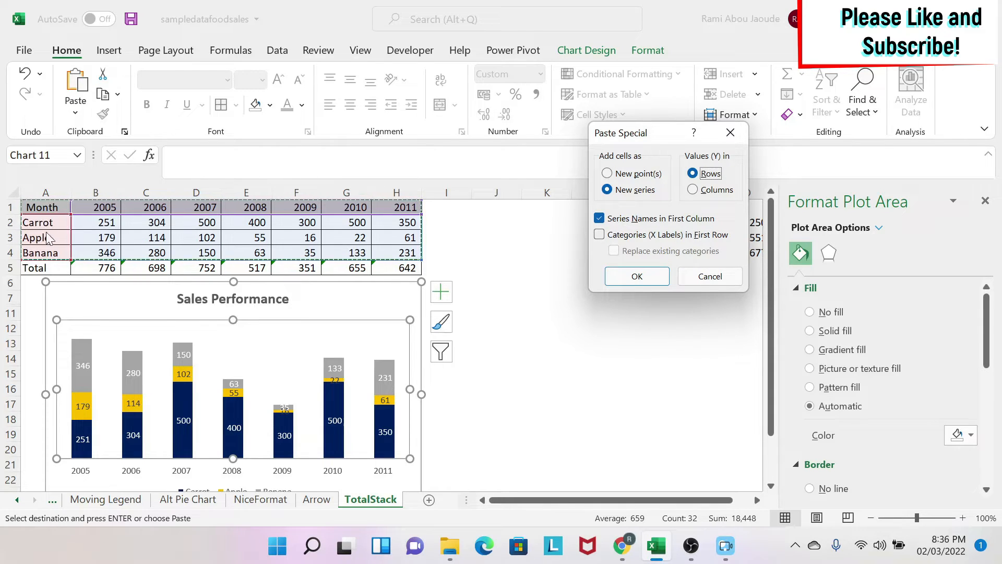
left_click(599, 235)
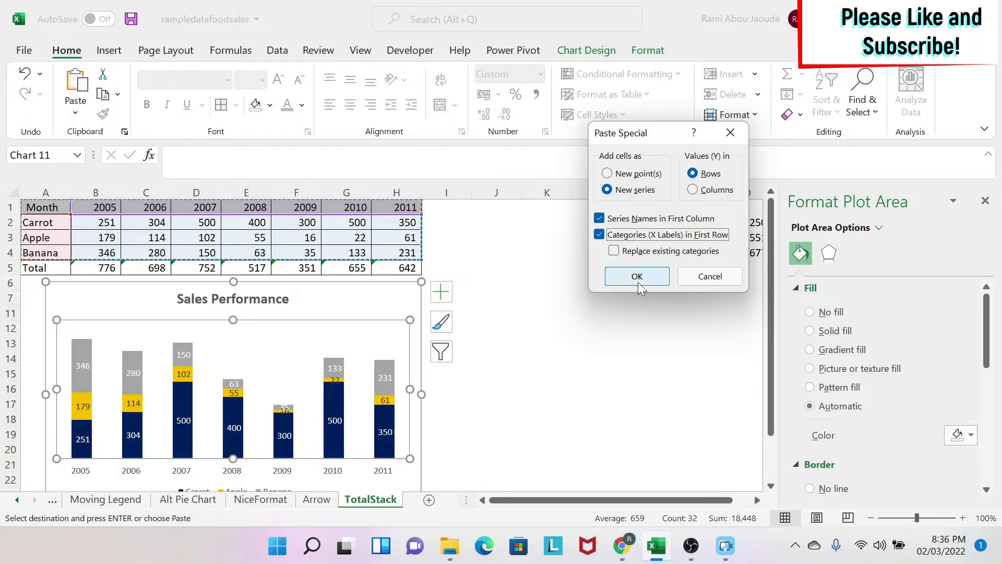
left_click(637, 276)
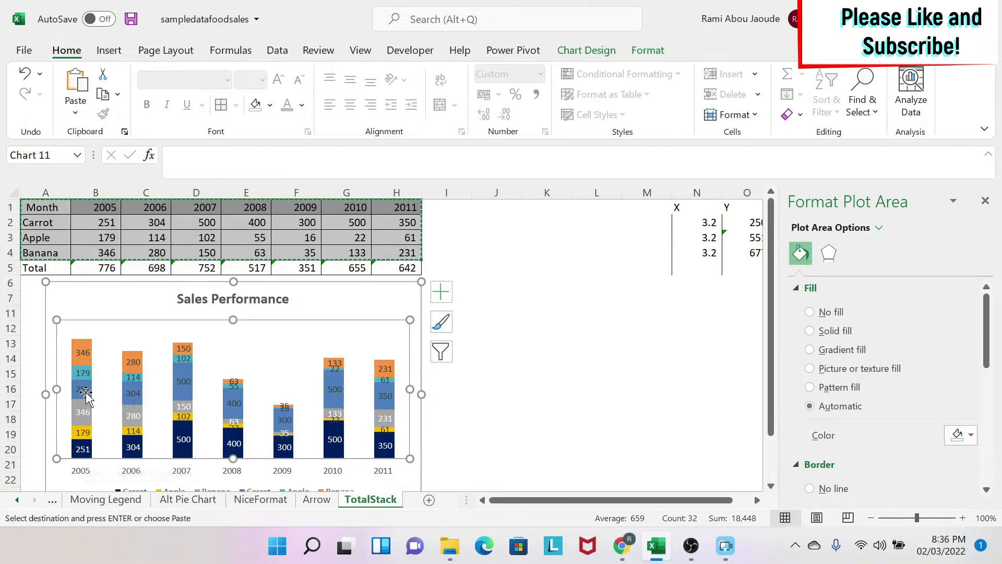
mouse_move(146, 386)
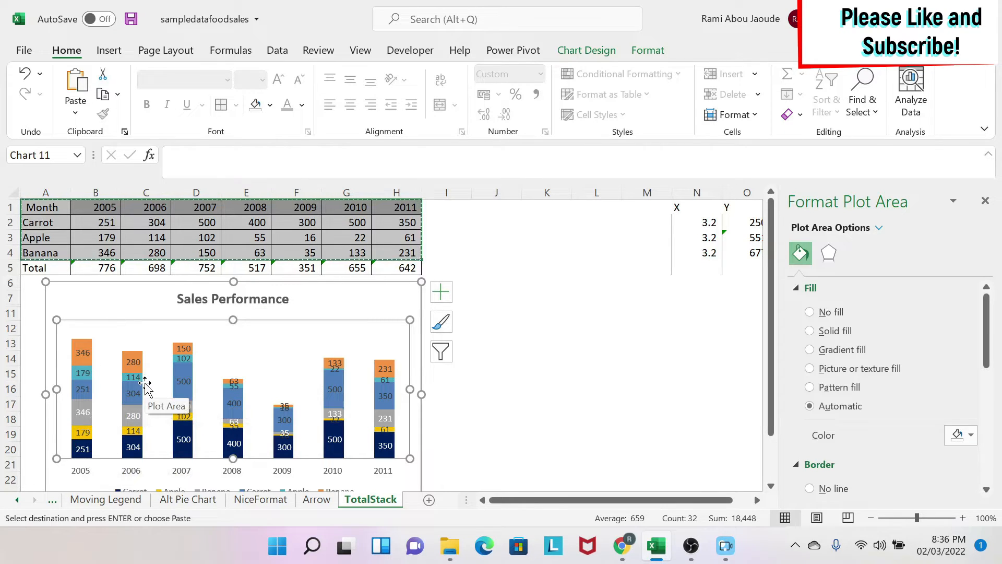
scroll("down", 3)
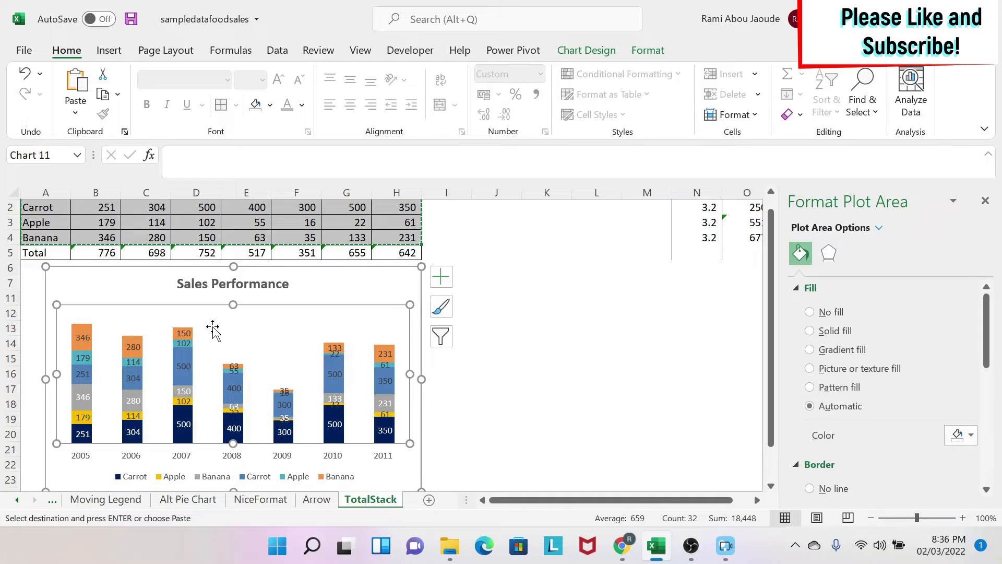
mouse_move(210, 337)
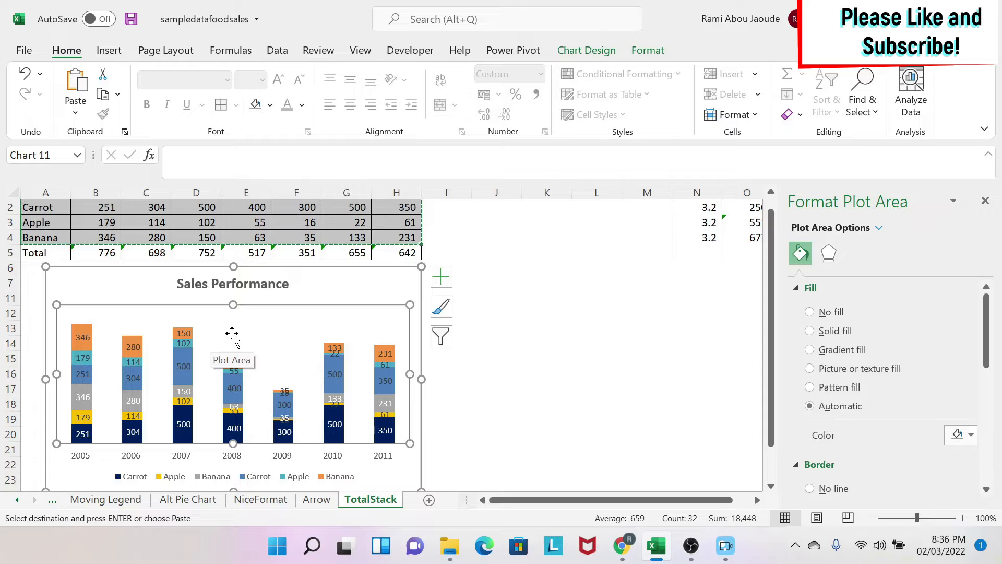
- Switch the chart to a Combo chart type from the plot area's Change Chart Type
right_click(232, 335)
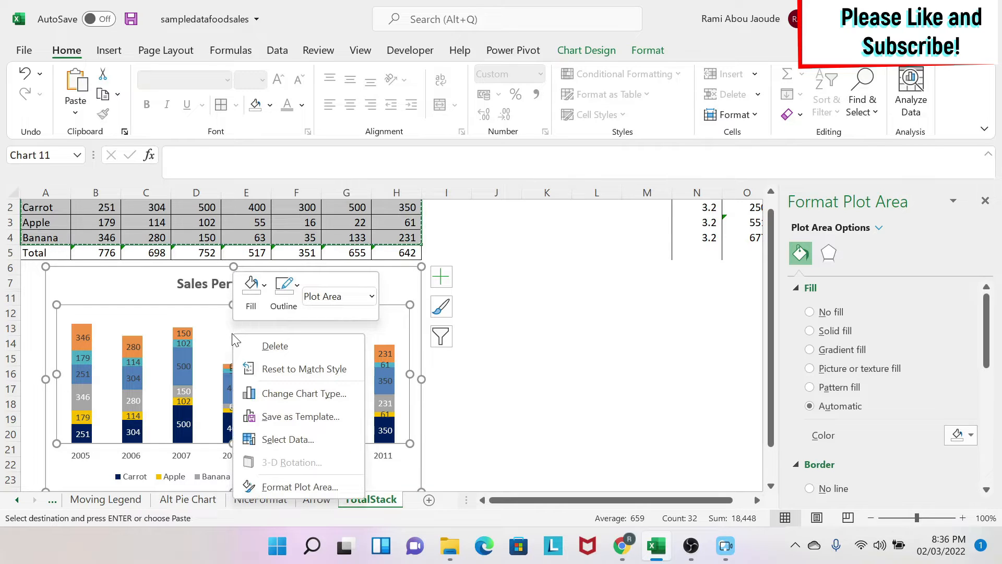
left_click(306, 393)
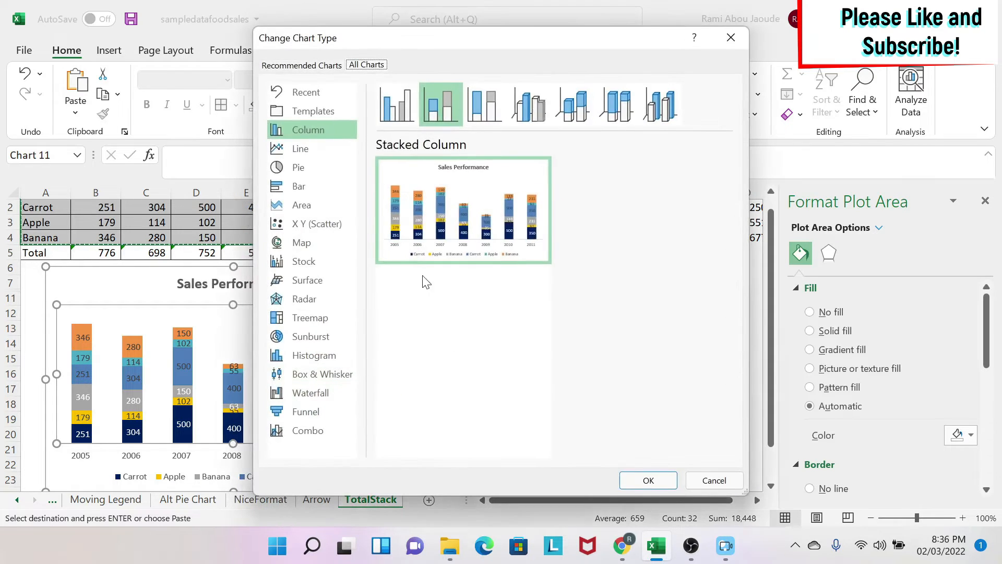
left_click(307, 430)
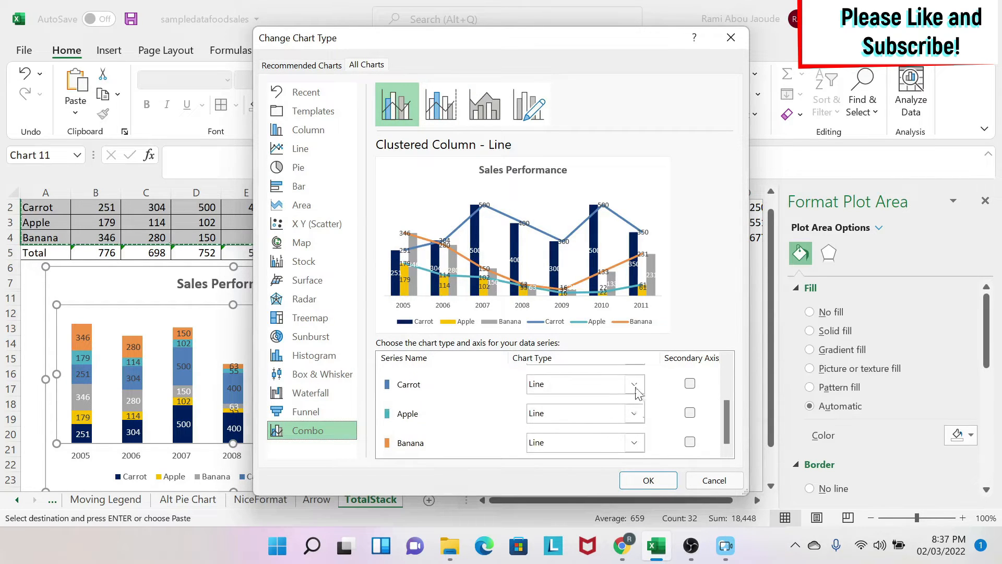
- Set the first Carrot and Apple series to Stacked Area, keeping the rest Stacked Column
left_click(636, 383)
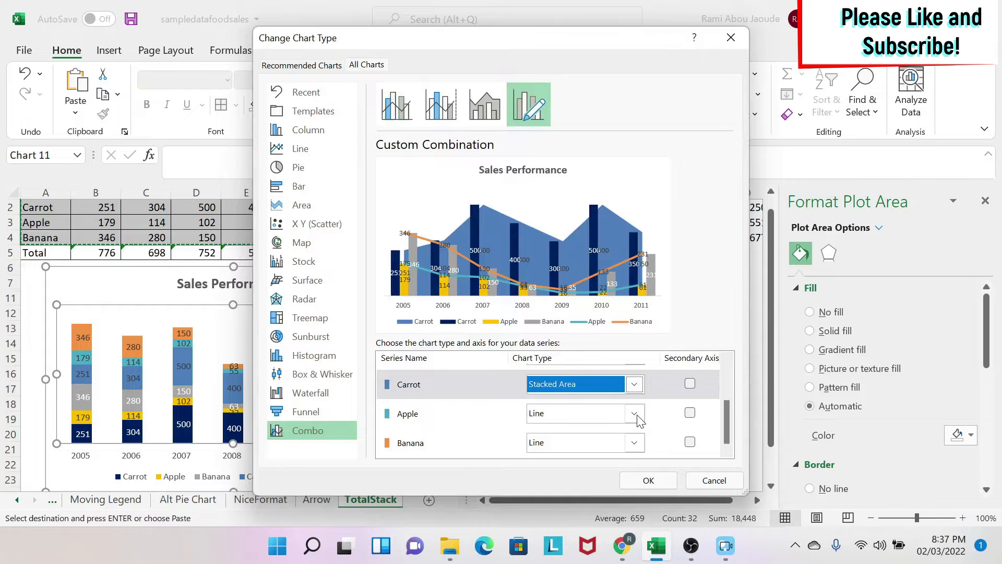
left_click(634, 383)
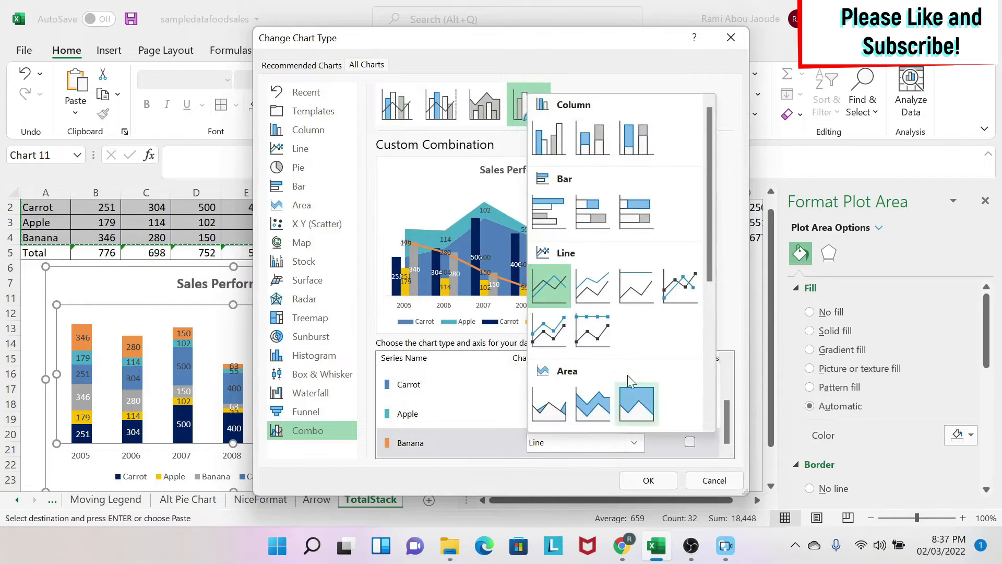
left_click(636, 401)
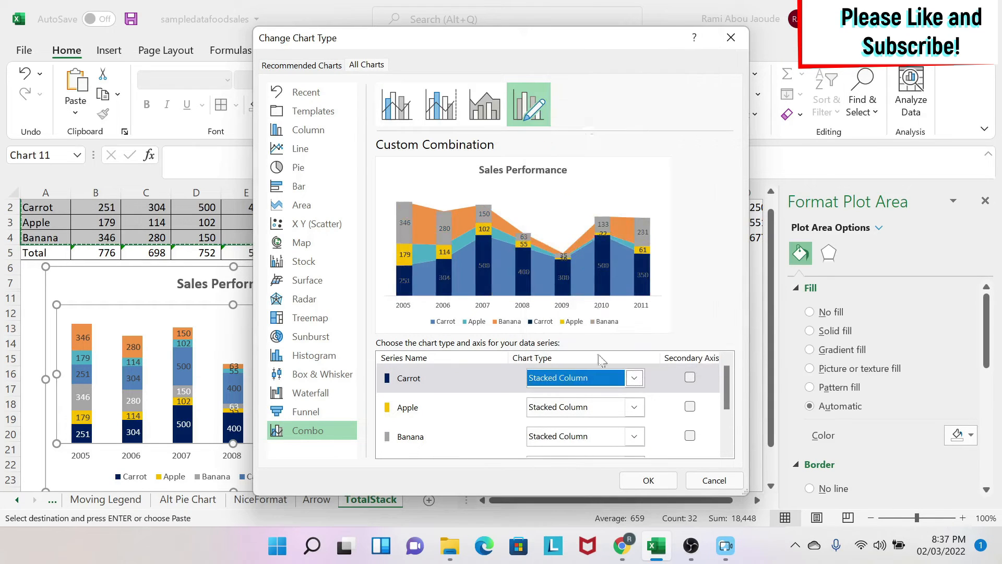
mouse_move(593, 419)
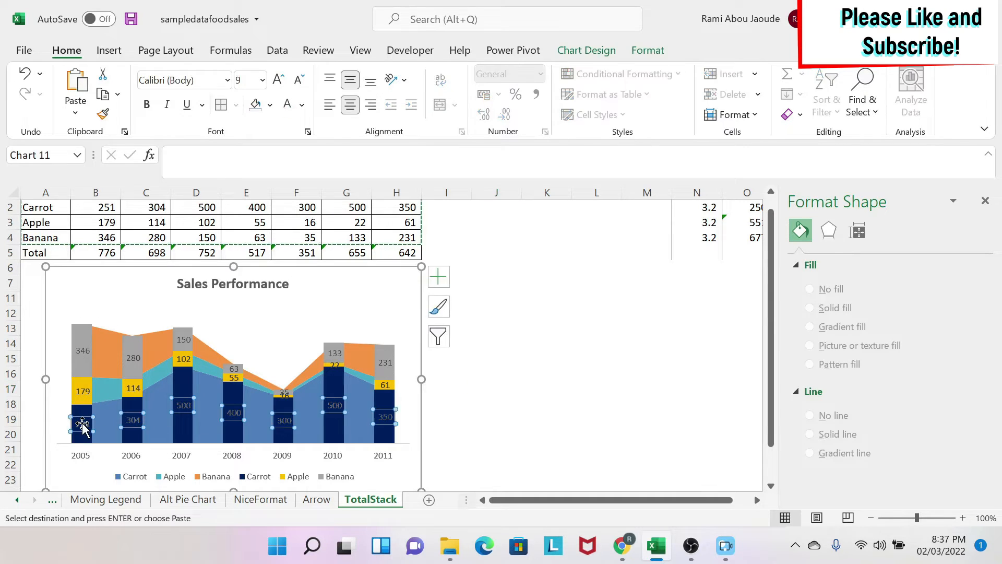
- Select the Carrot area band so its Format Data Series pane appears
left_click(83, 424)
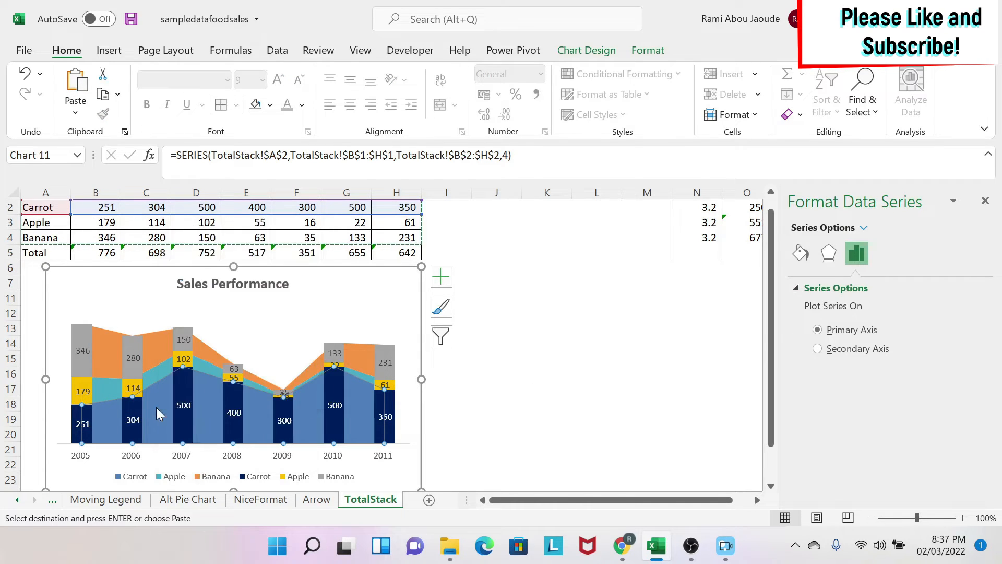
- Give the Carrot area band a pale blue solid fill from More Colors
left_click(799, 253)
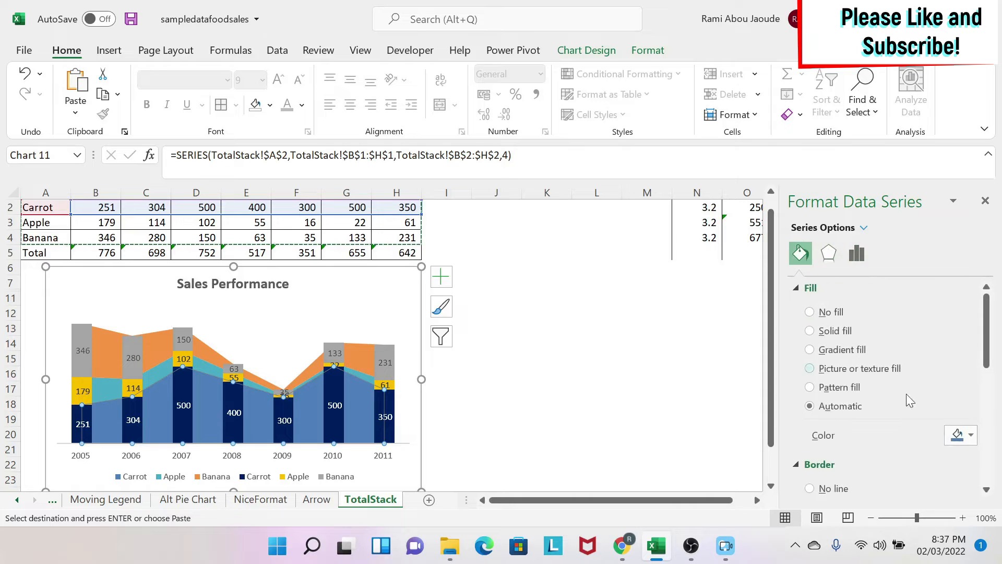
scroll("down", 3)
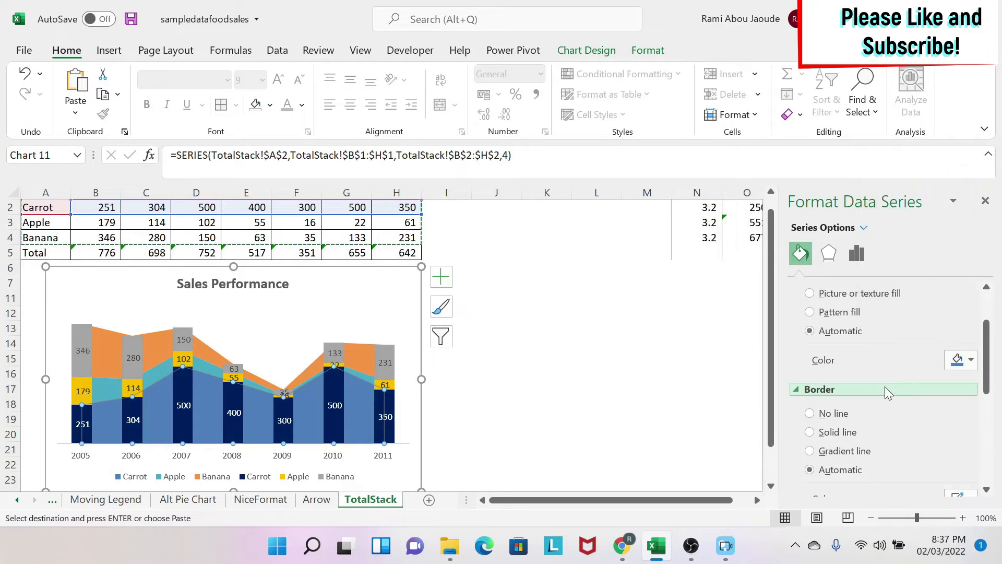
left_click(971, 435)
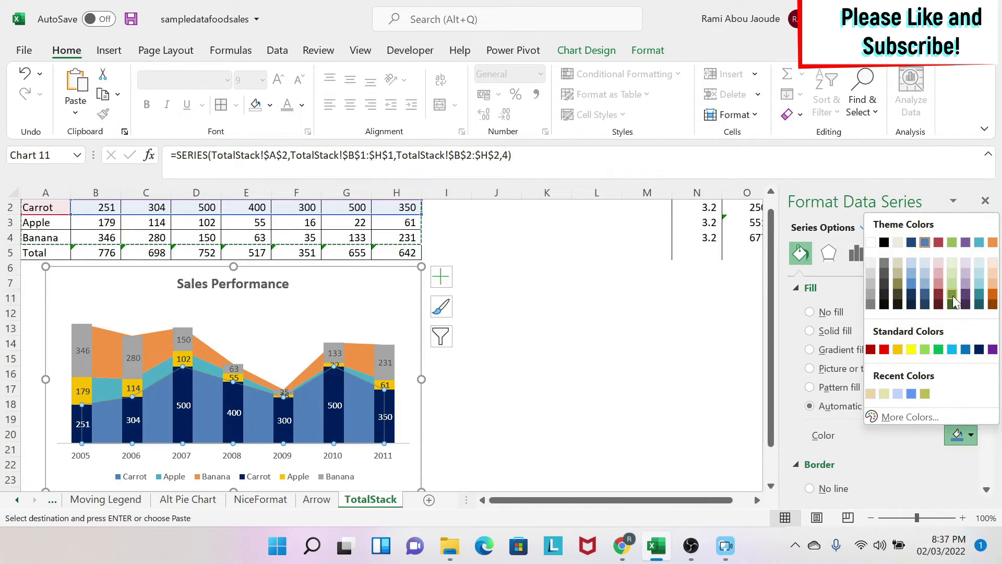
left_click(907, 416)
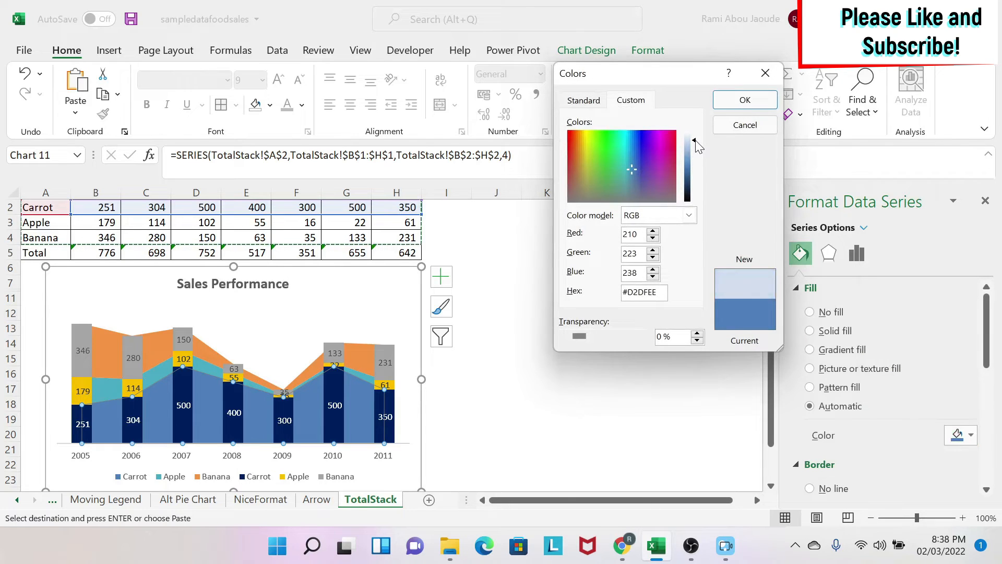
left_click(744, 100)
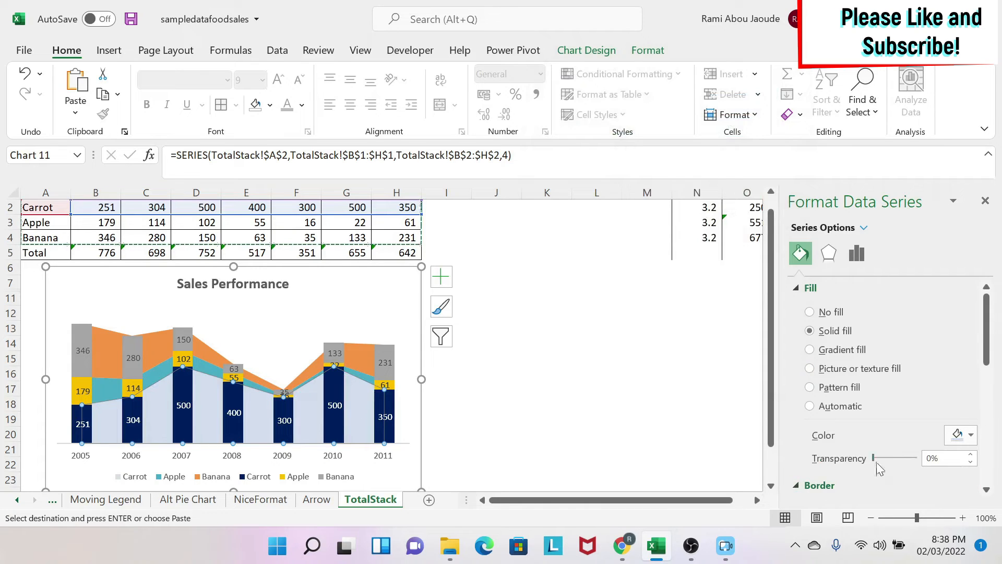
- Set the Carrot band's transparency to about 78%
left_click_drag(877, 458, 907, 458)
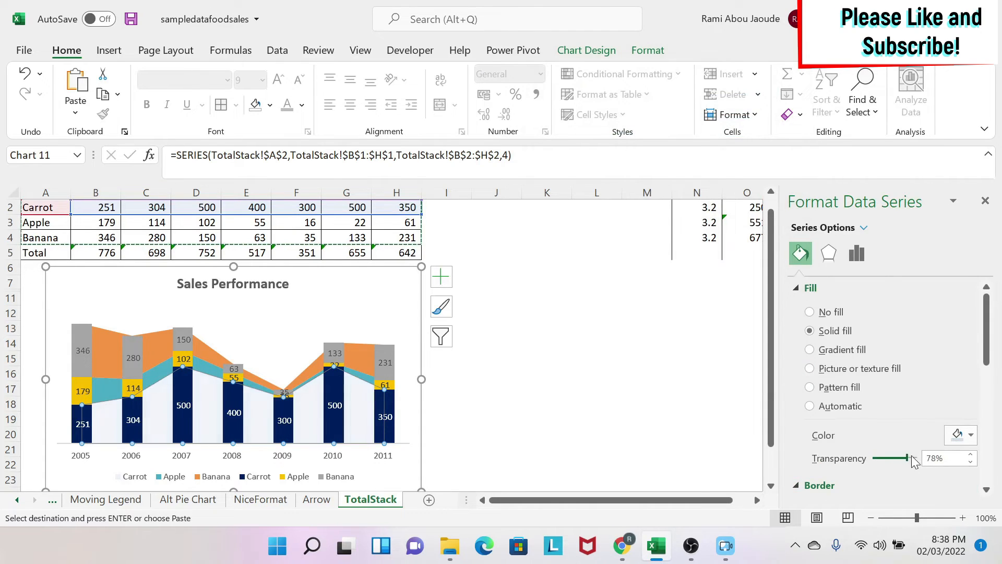
left_click_drag(908, 460, 876, 459)
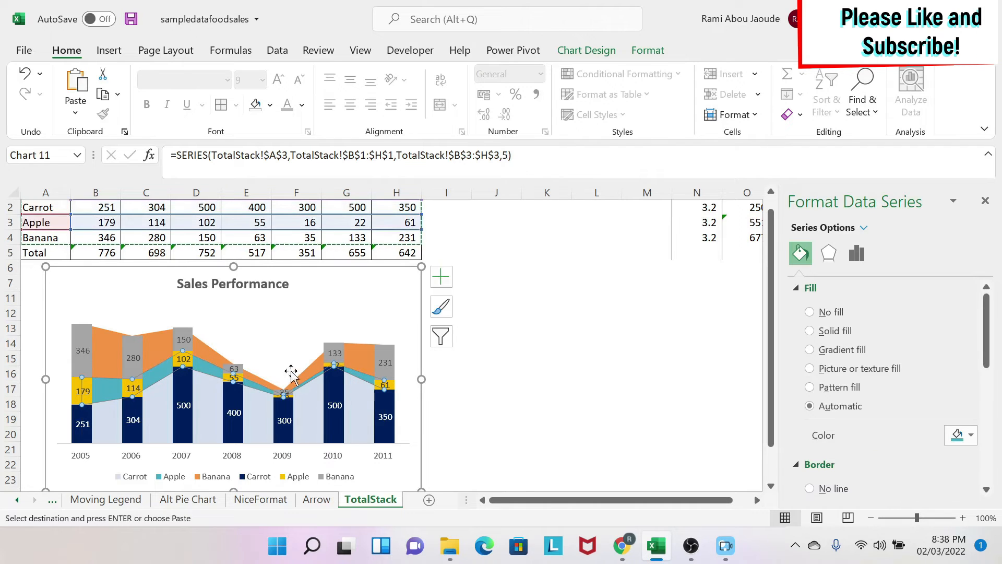
- Fill the Apple band pale yellow and the Banana band light grey from the palette
left_click(969, 435)
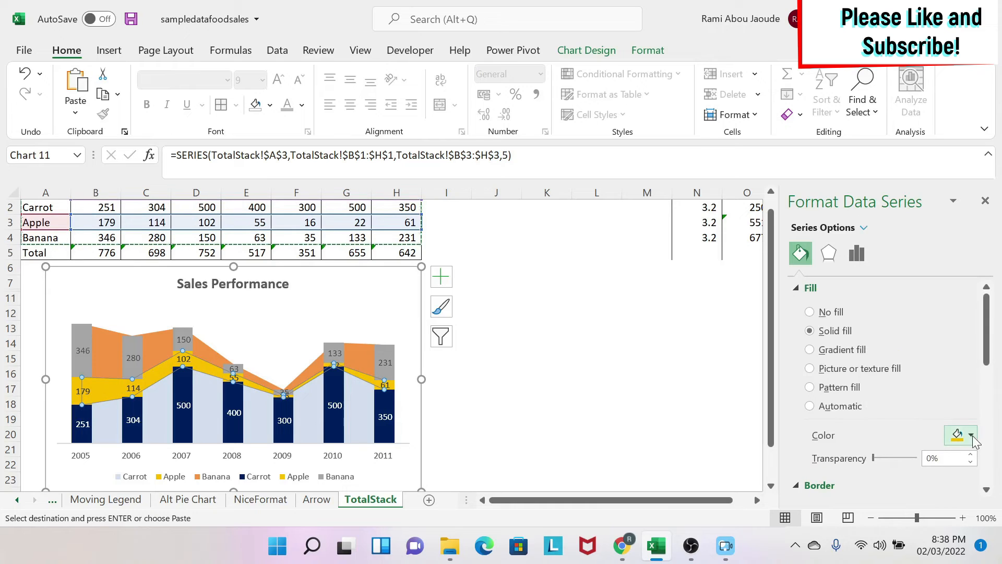
left_click(971, 436)
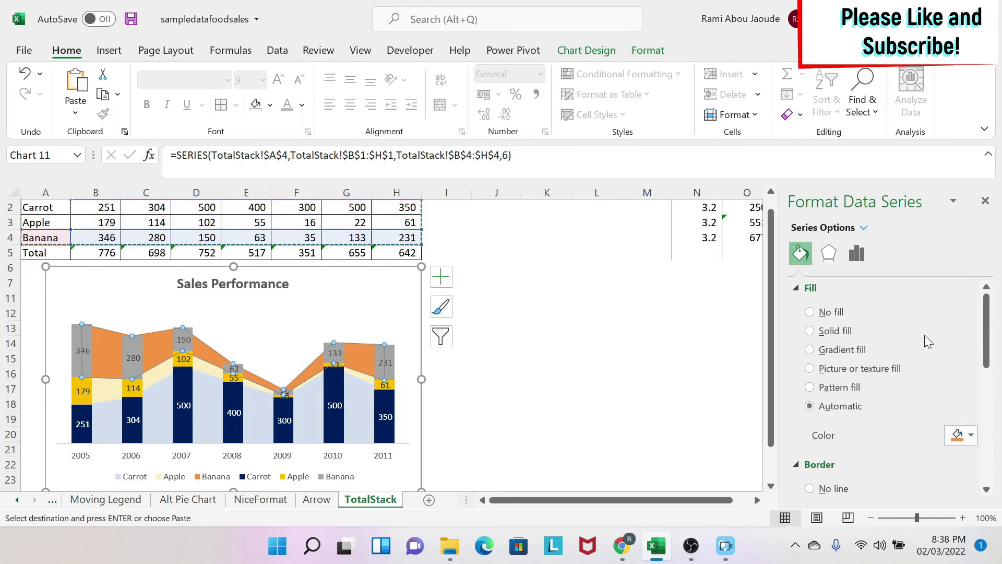
left_click(969, 436)
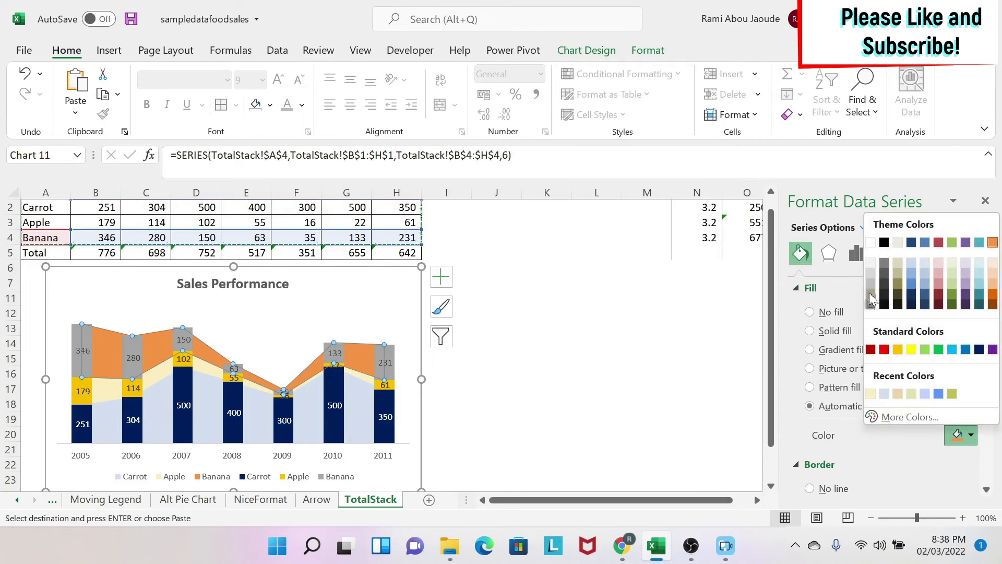
left_click(883, 280)
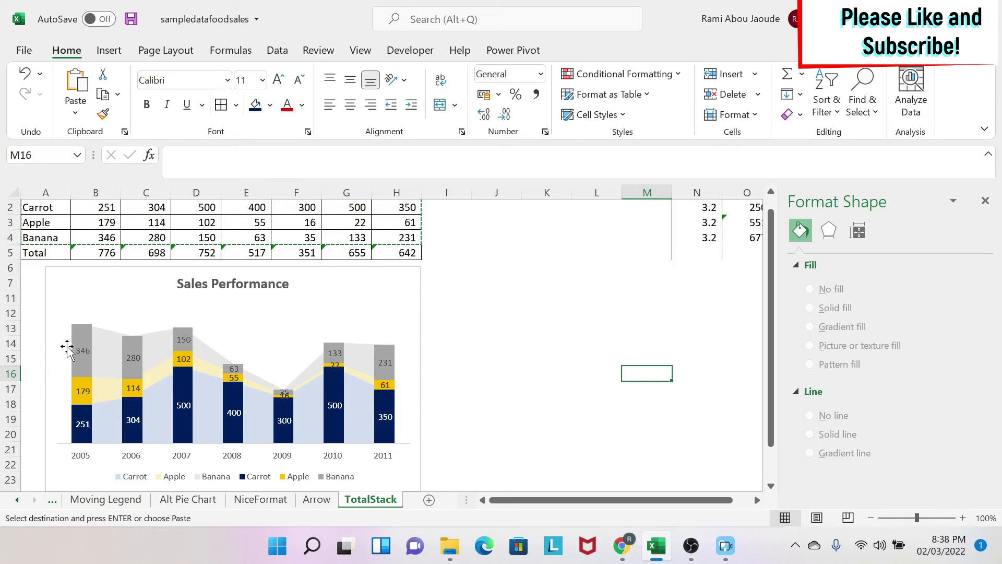
mouse_move(93, 349)
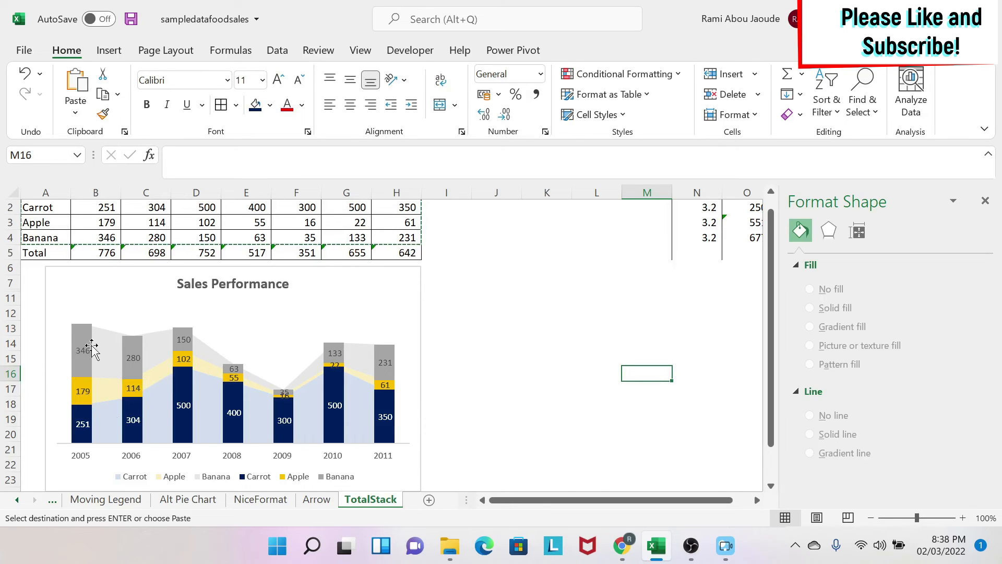
mouse_move(90, 390)
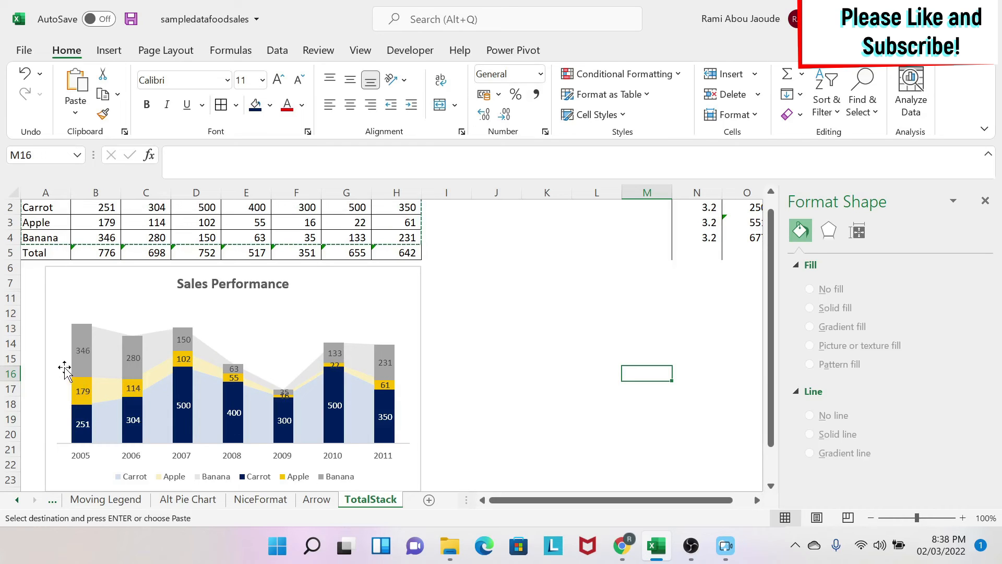
- Select the chart legend so its Format Legend pane shows
left_click(496, 328)
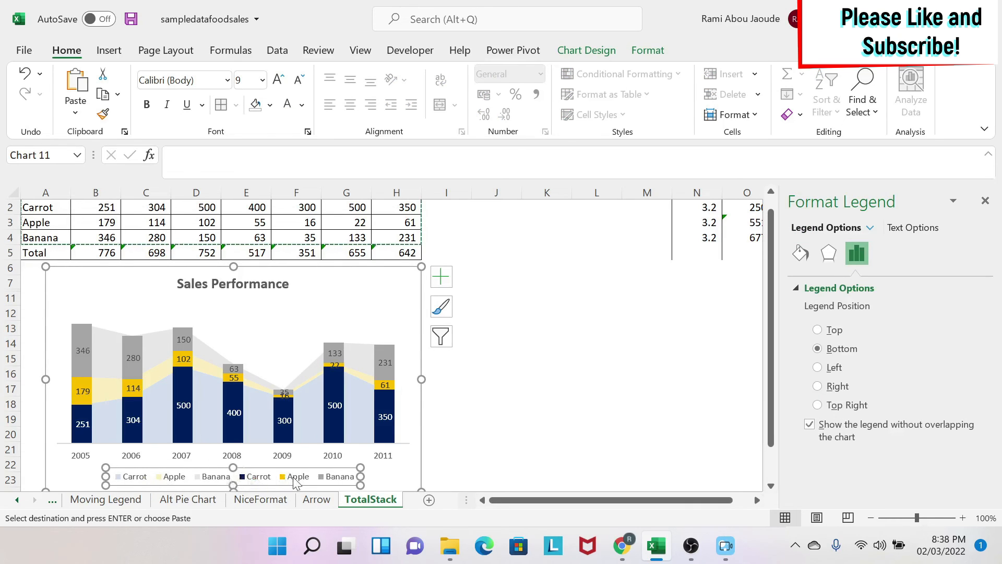
- Select the duplicate first Carrot legend entry for deletion
left_click(135, 476)
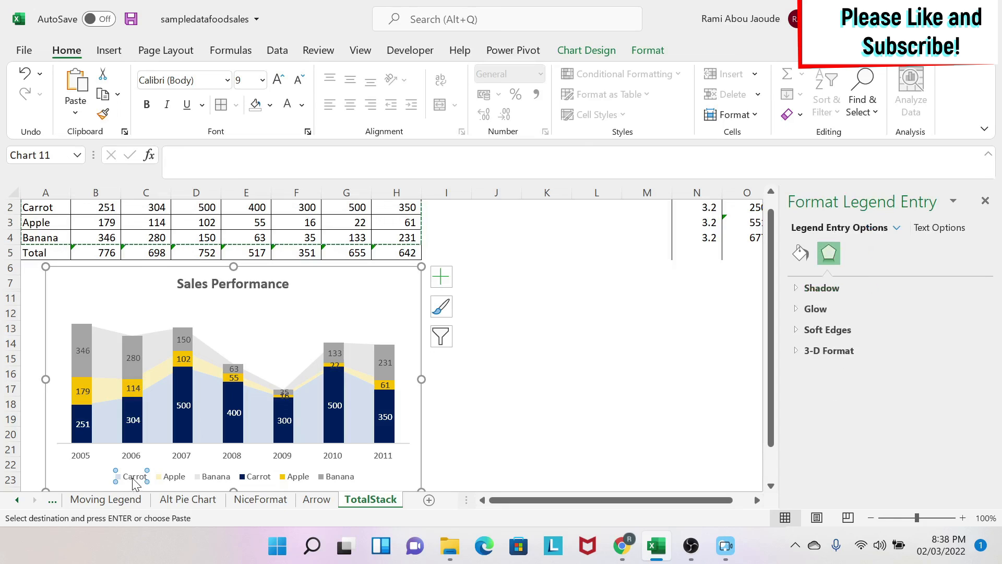
left_click(155, 476)
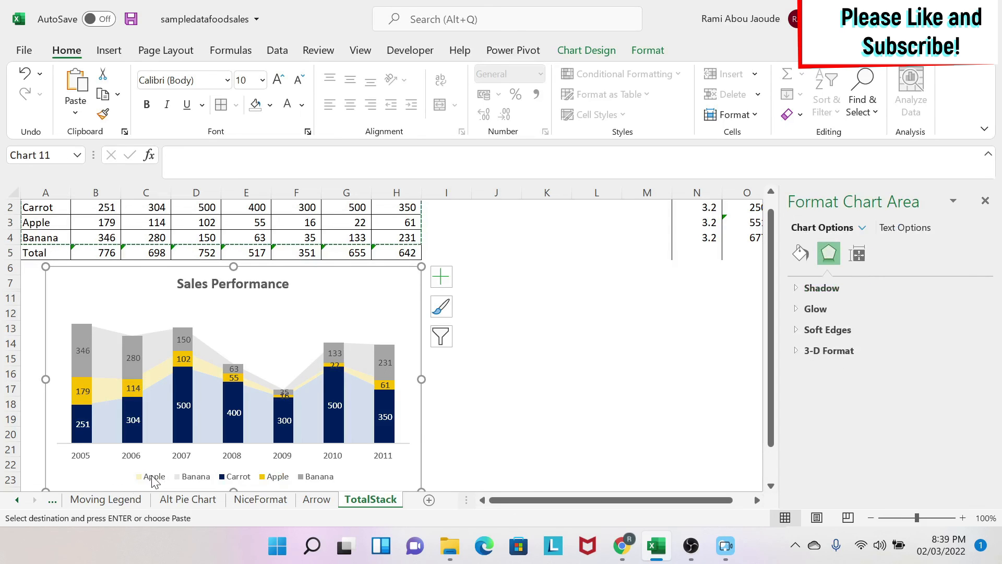